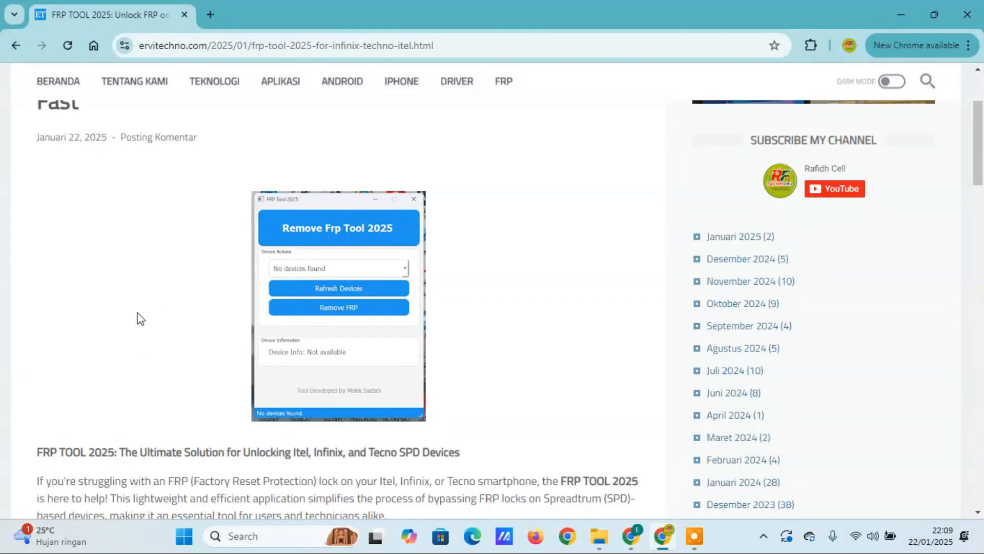
mouse_move(375, 260)
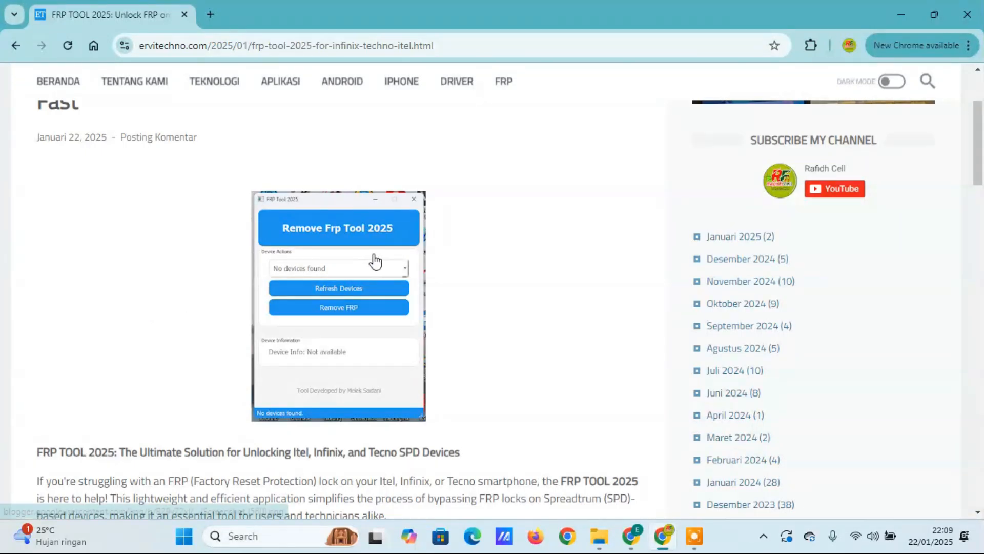
Scroll down the blog post to reach the MEGA download link
scroll("down", 3)
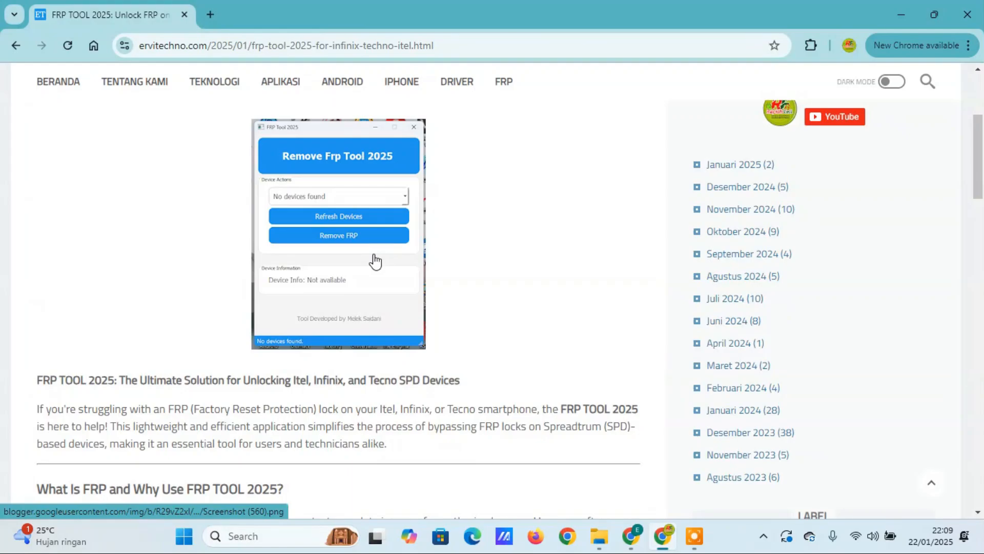
scroll("down", 3)
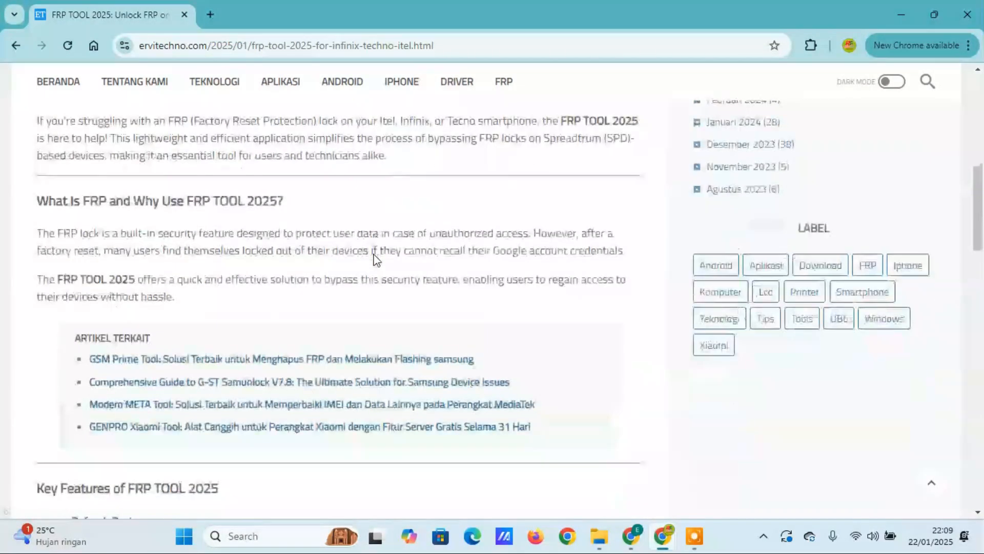
scroll("down", 3)
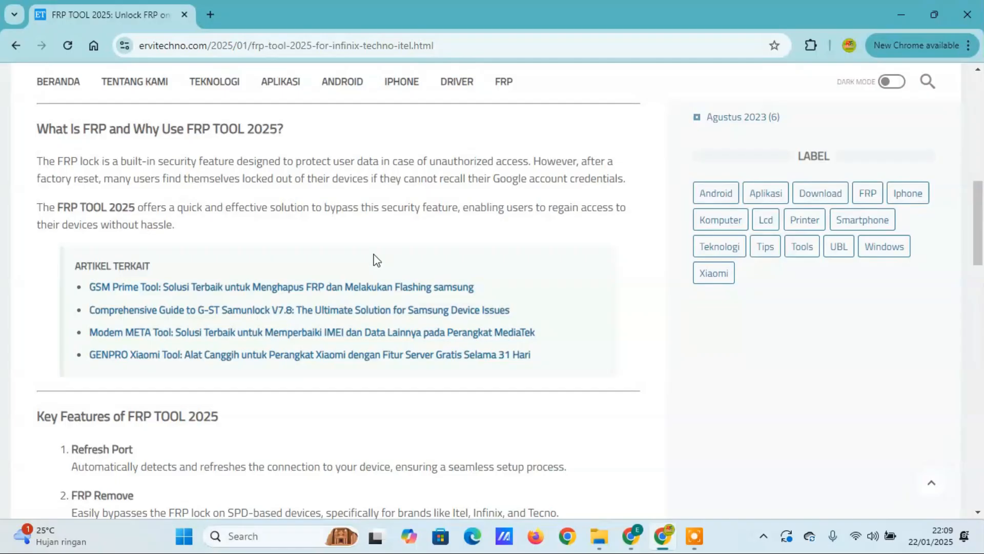
scroll("down", 3)
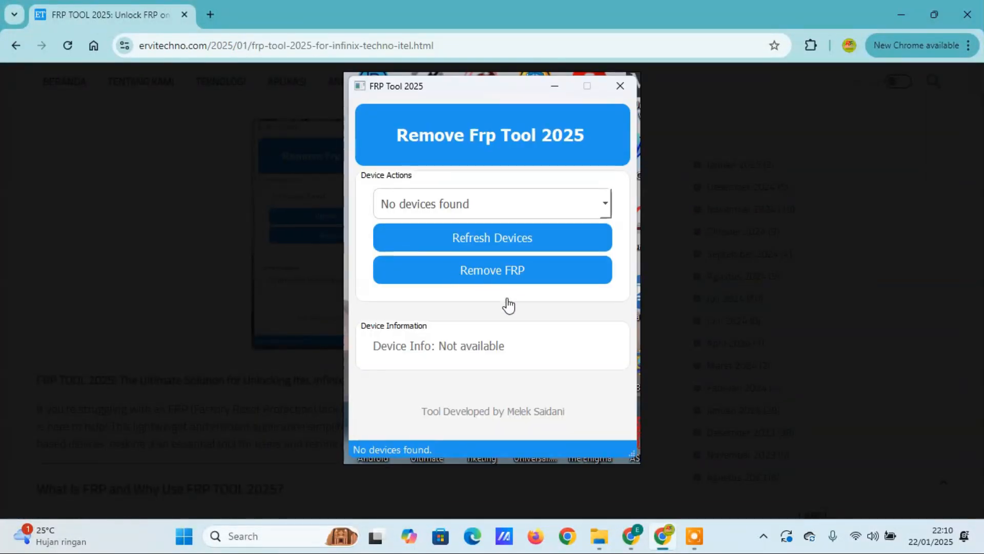
mouse_move(434, 137)
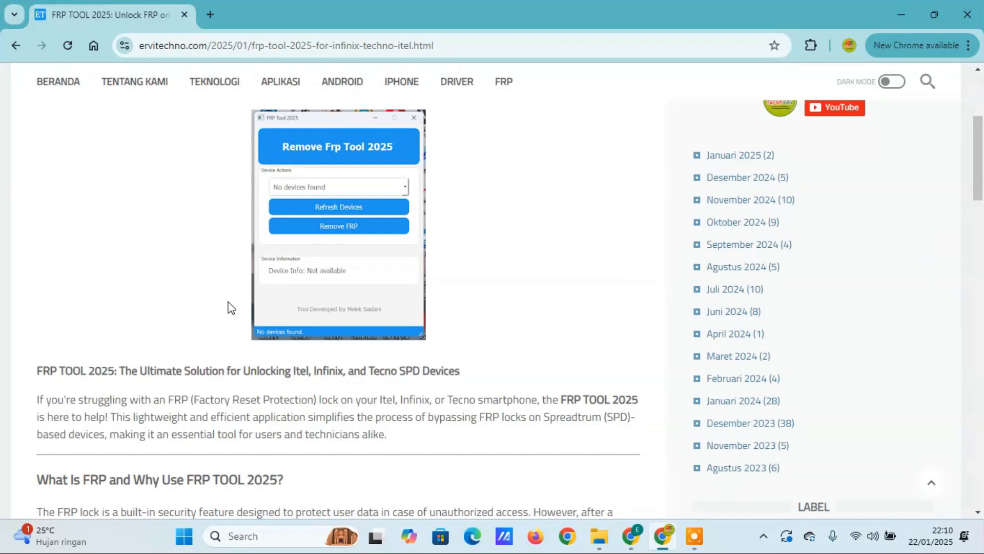
scroll("down", 3)
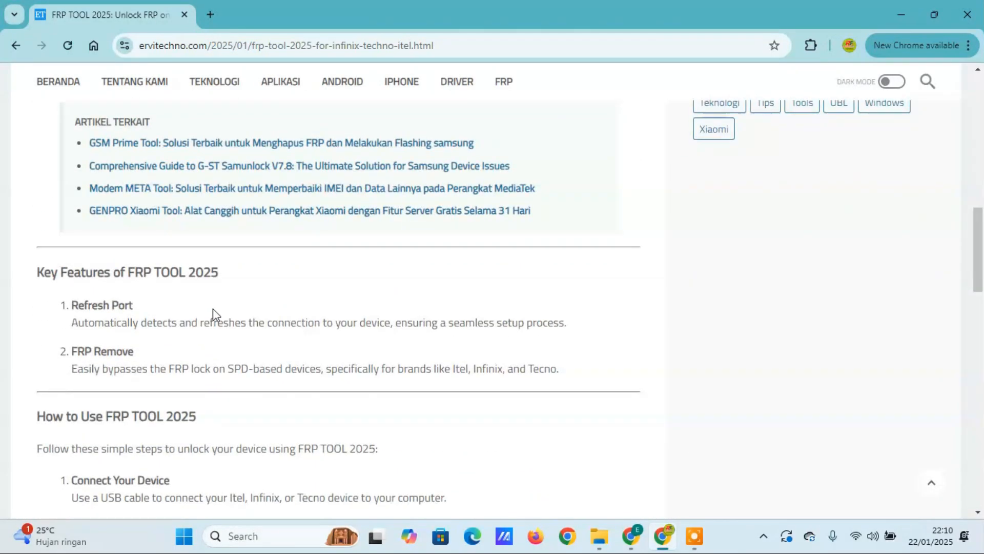
scroll("down", 3)
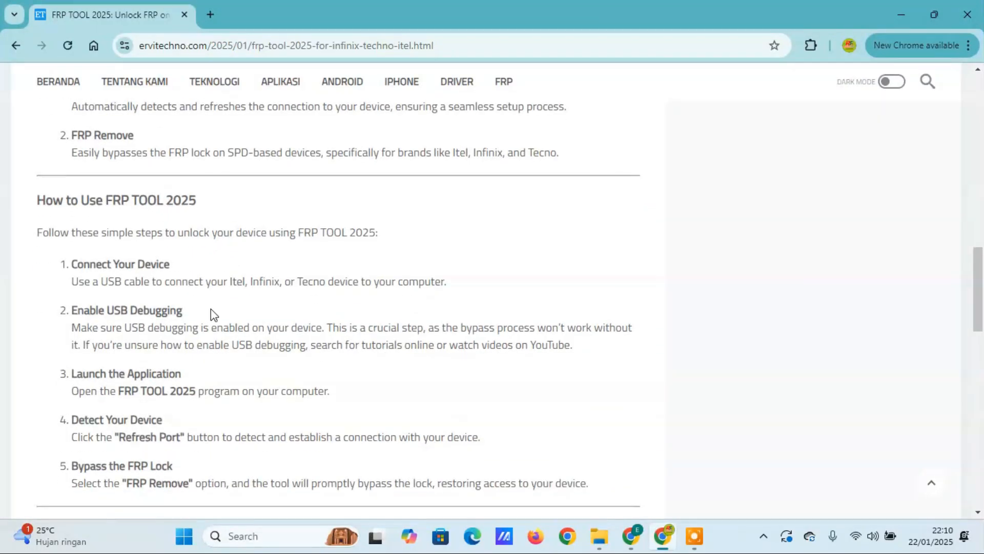
scroll("down", 3)
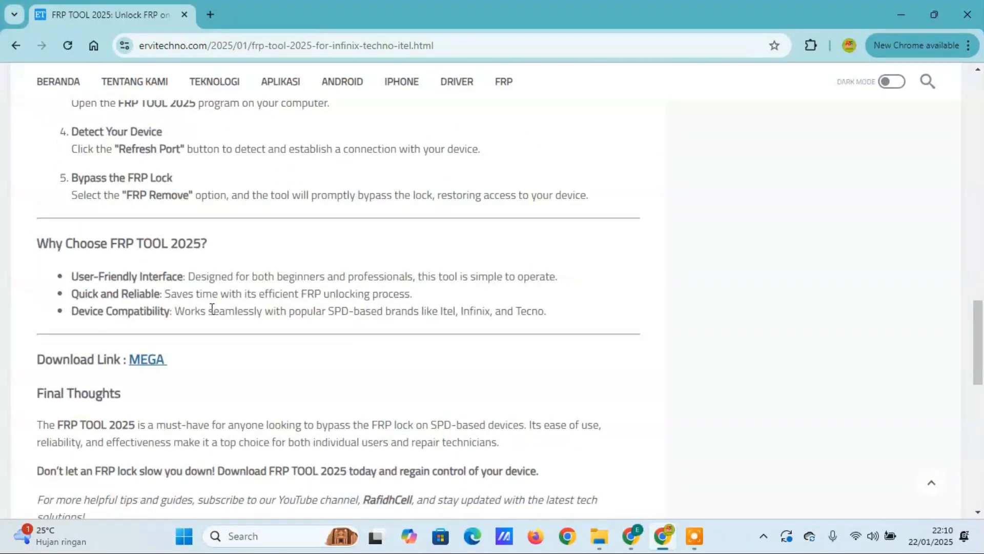
scroll("down", 3)
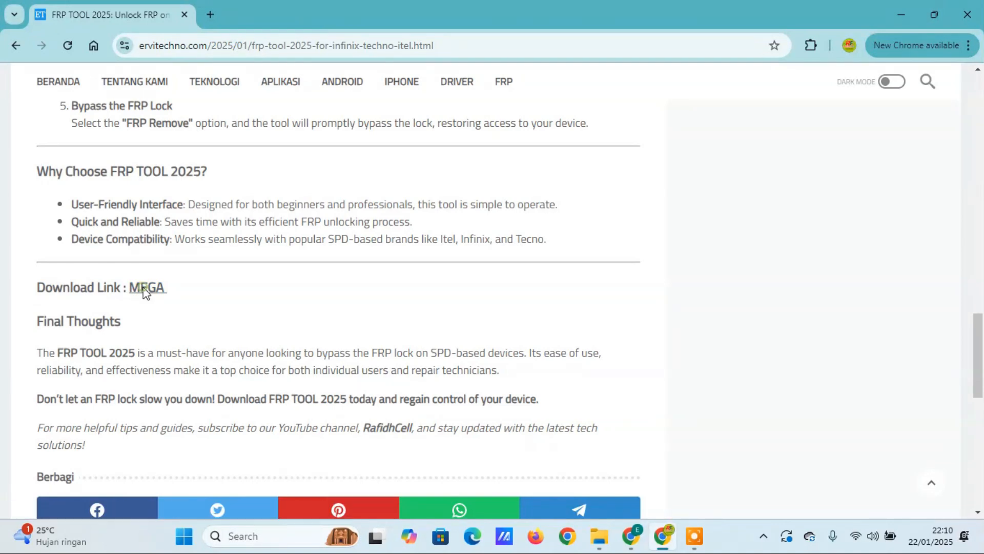
Download the 37 MB frp 2025.zip from MEGA and confirm it finished in download history
left_click(146, 287)
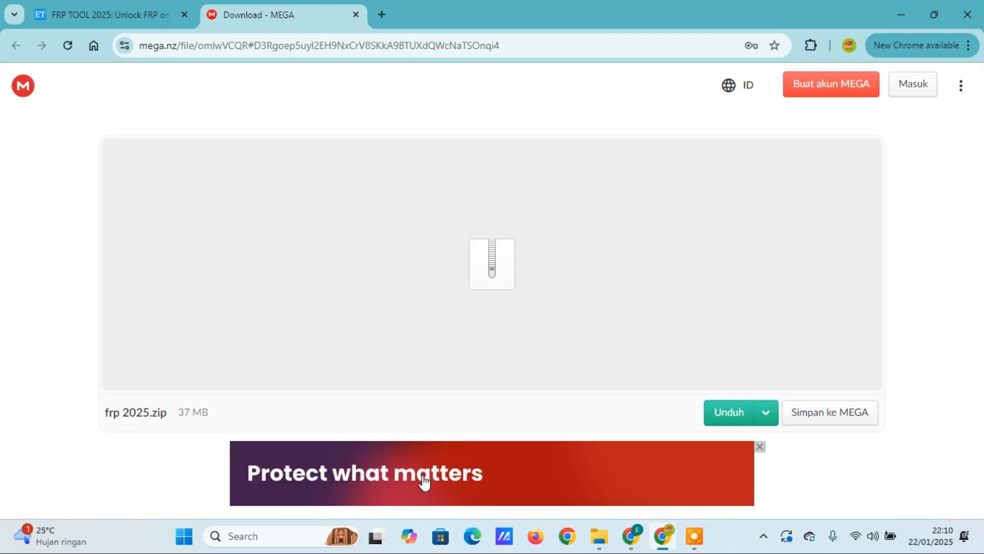
mouse_move(740, 415)
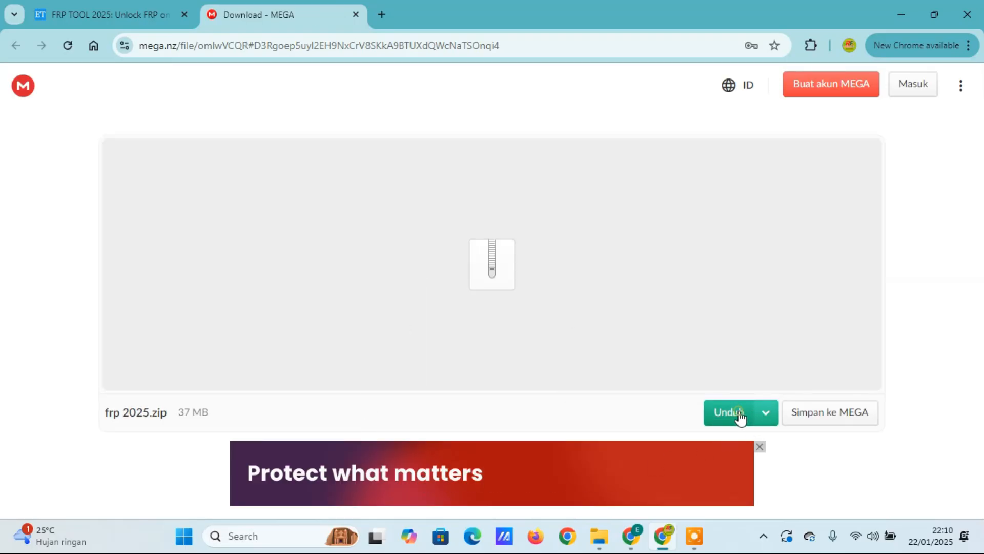
left_click(730, 412)
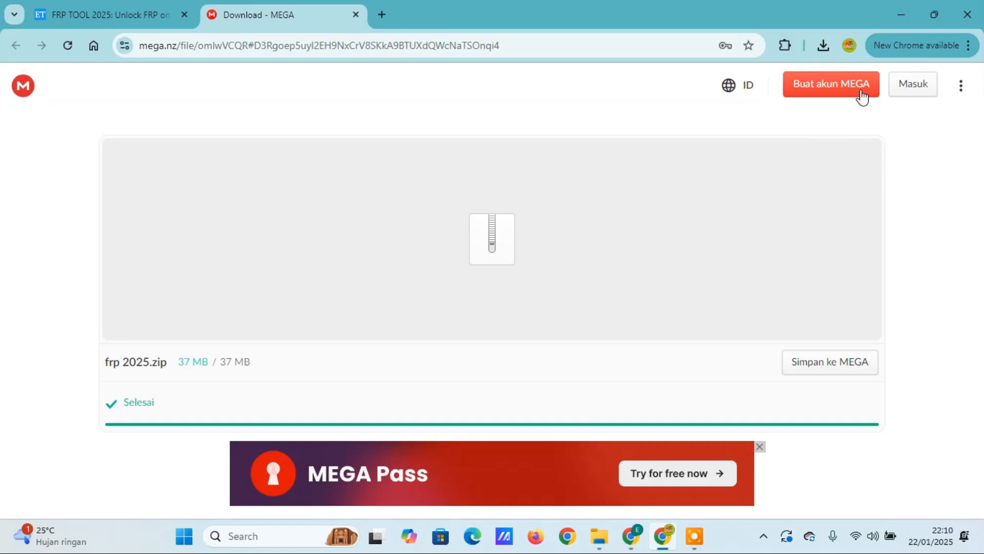
left_click(822, 45)
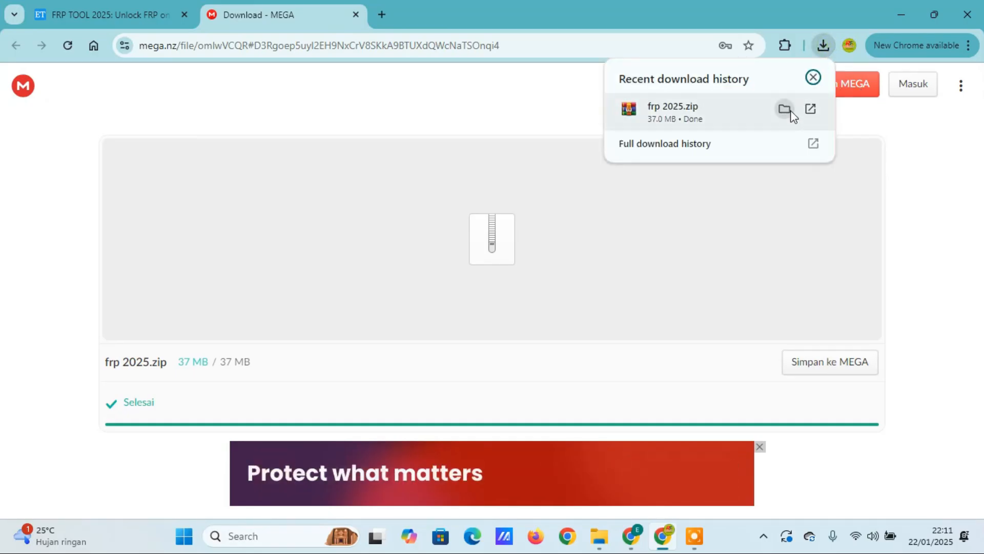
Extract frp 2025.zip in Downloads to a new 'frp 2025' folder with WinRAR
left_click(783, 109)
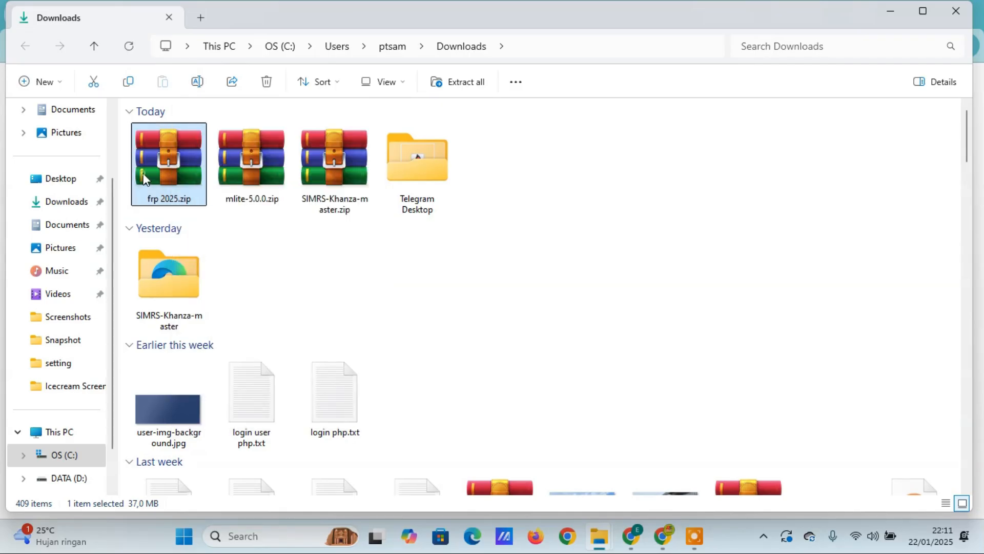
double_click(168, 157)
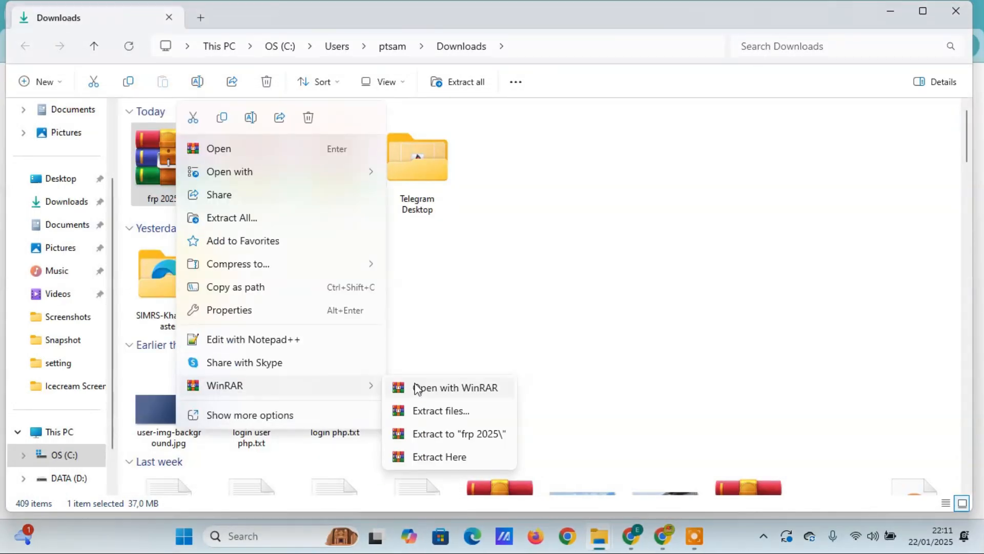
left_click(474, 436)
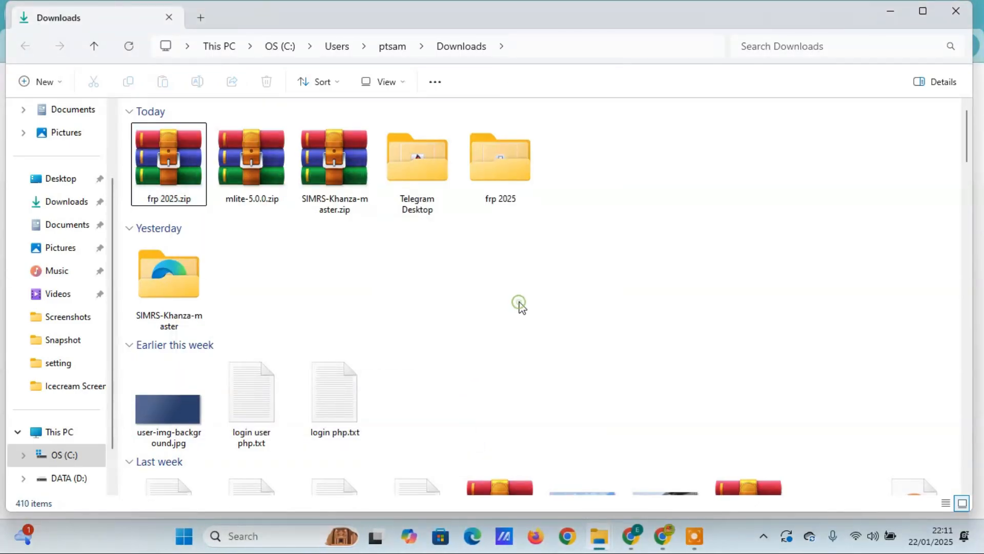
Open the extracted frp 2025 folder and run frp.exe
double_click(500, 157)
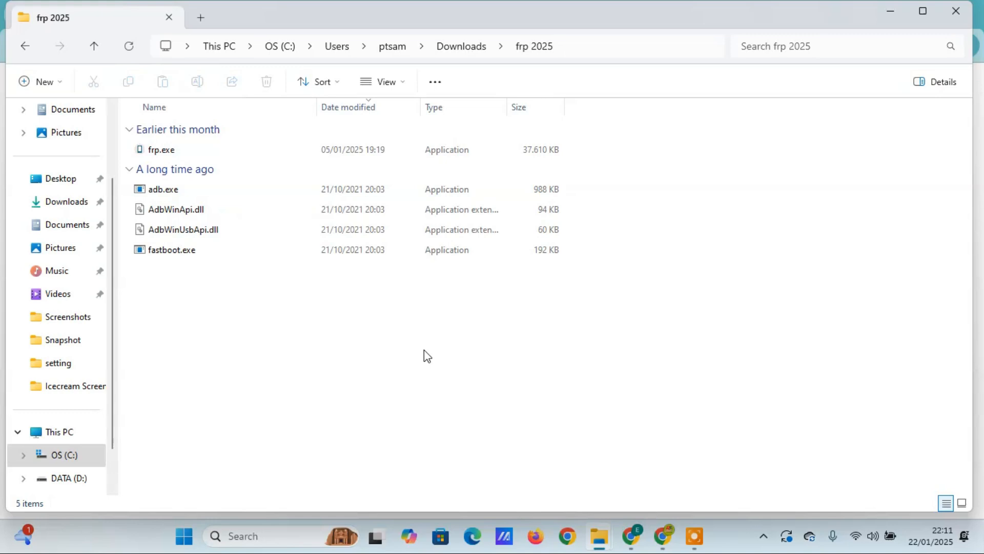
left_click(160, 149)
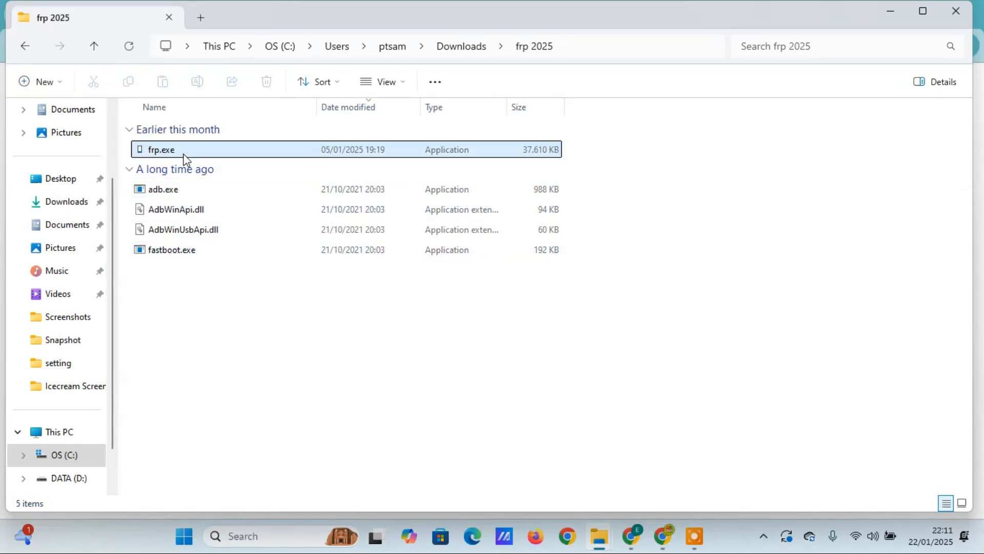
right_click(160, 149)
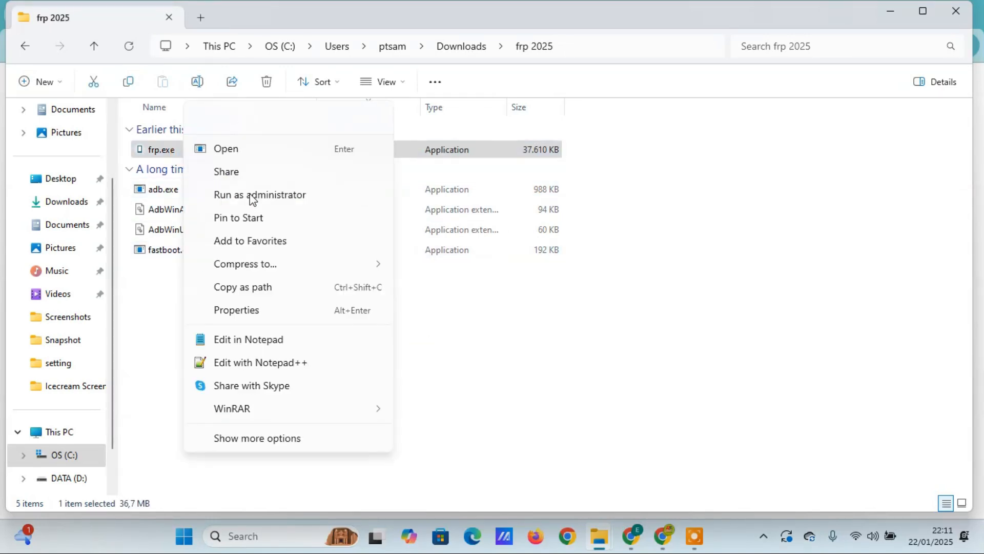
left_click(470, 319)
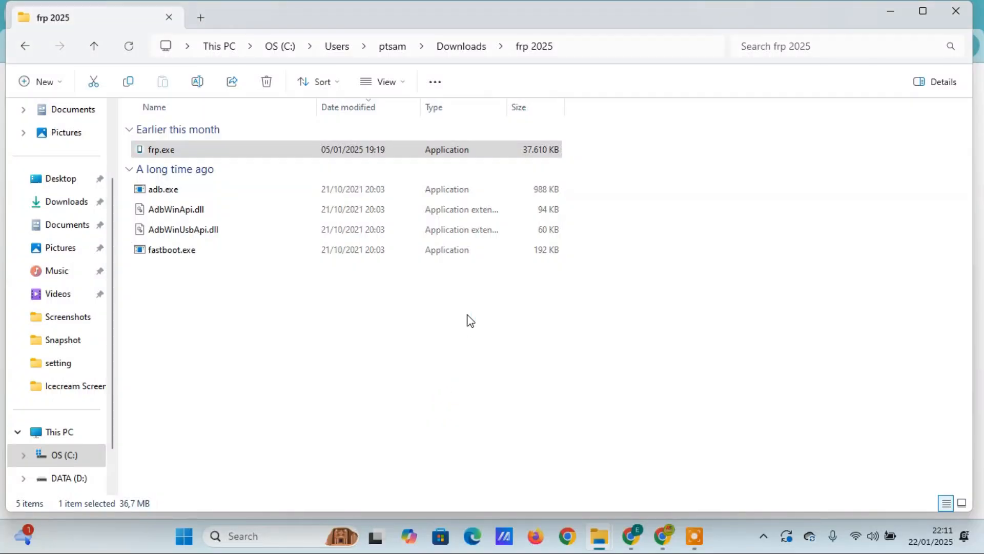
double_click(160, 150)
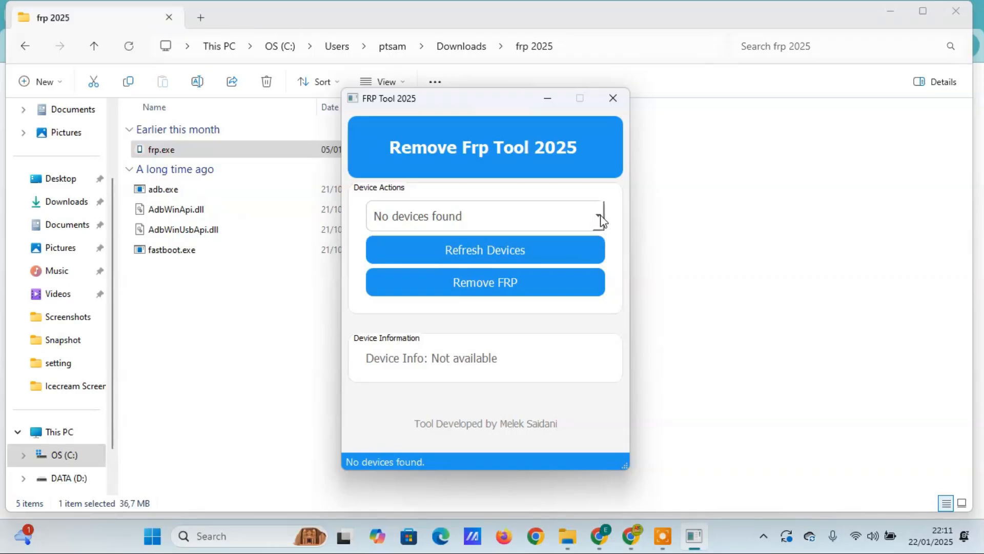
mouse_move(485, 249)
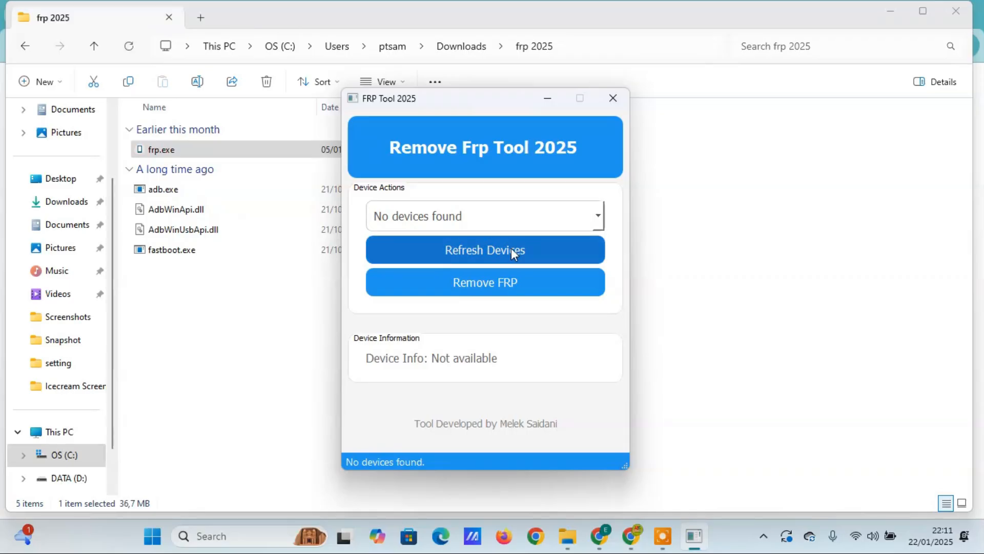
mouse_move(484, 282)
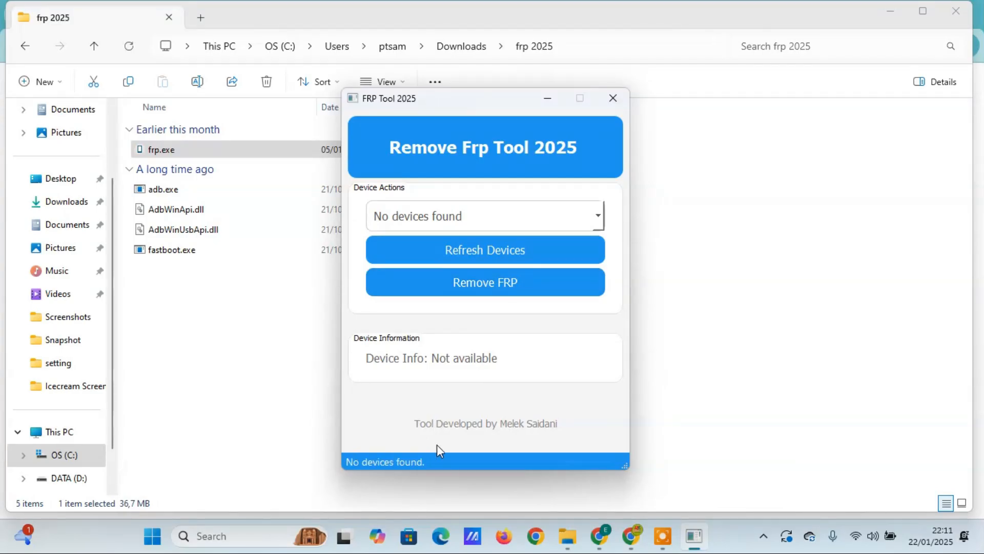
mouse_move(545, 350)
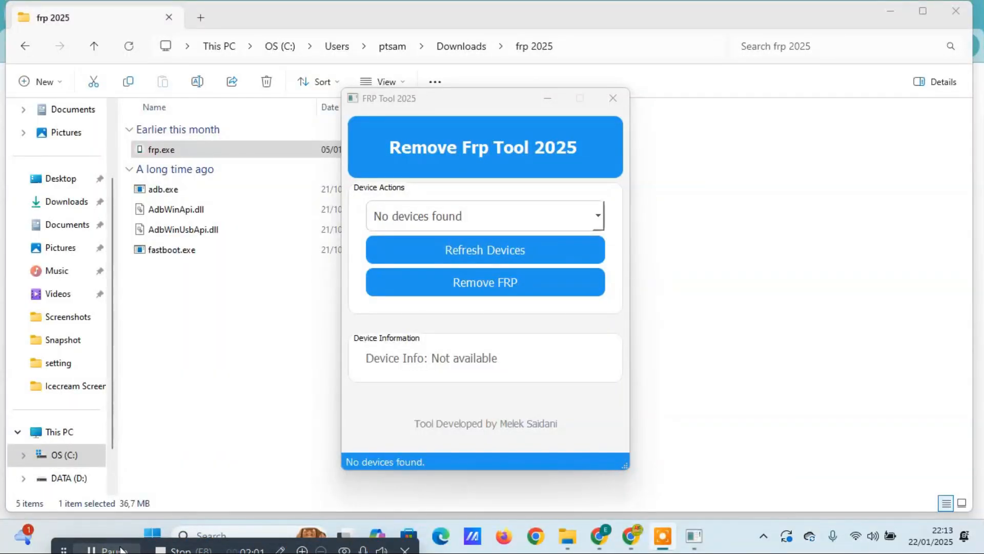
mouse_move(469, 364)
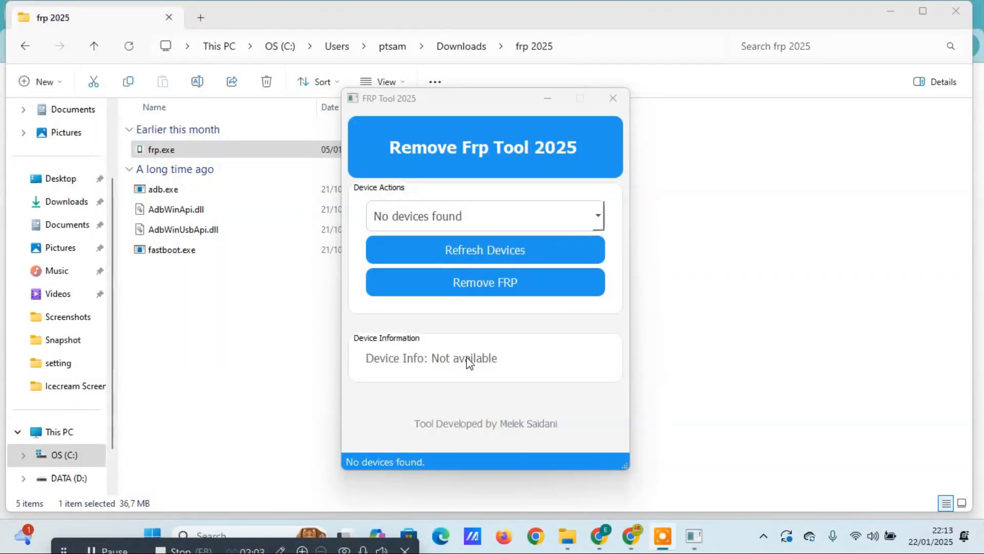
mouse_move(518, 224)
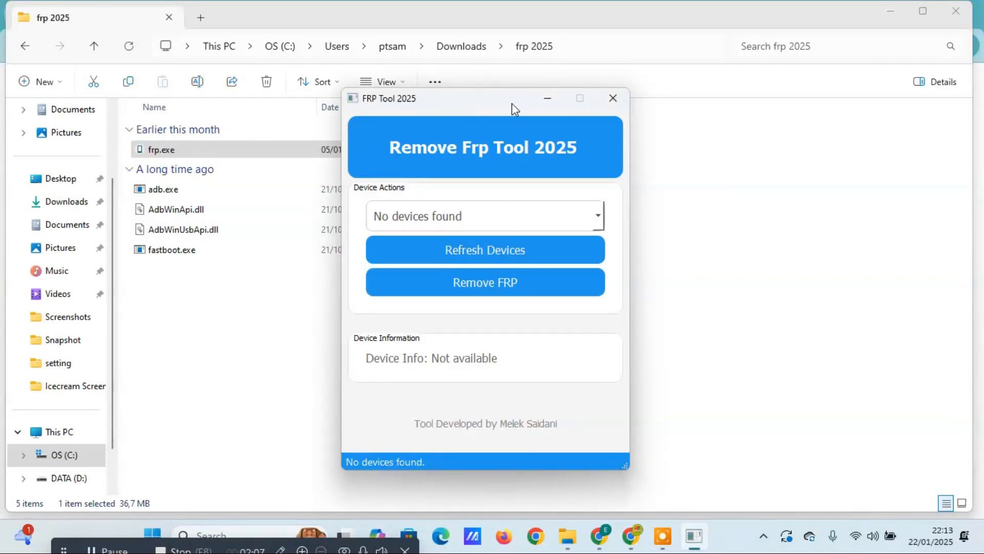
mouse_move(226, 332)
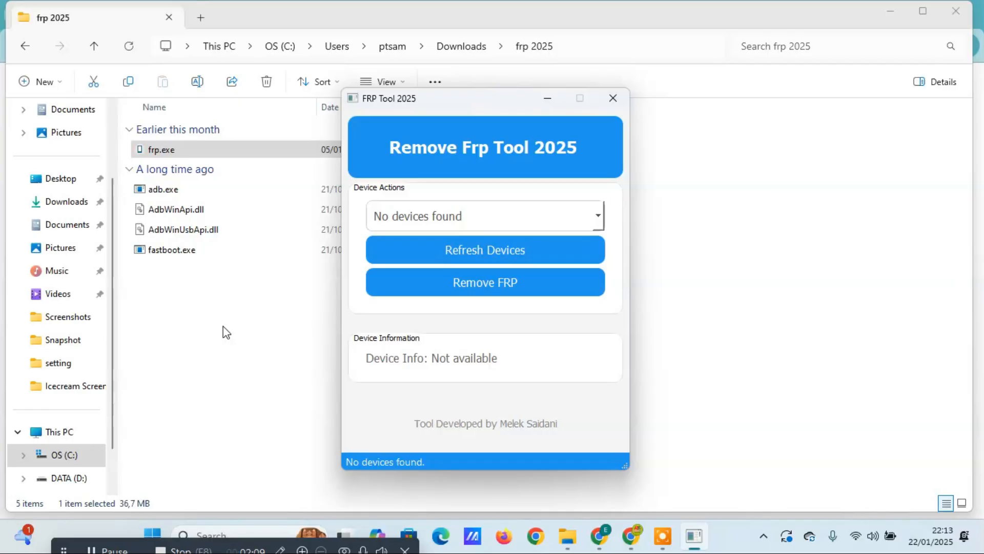
Bring Chrome back to the front from the taskbar, leaving FRP Tool 2025 open
left_click(613, 98)
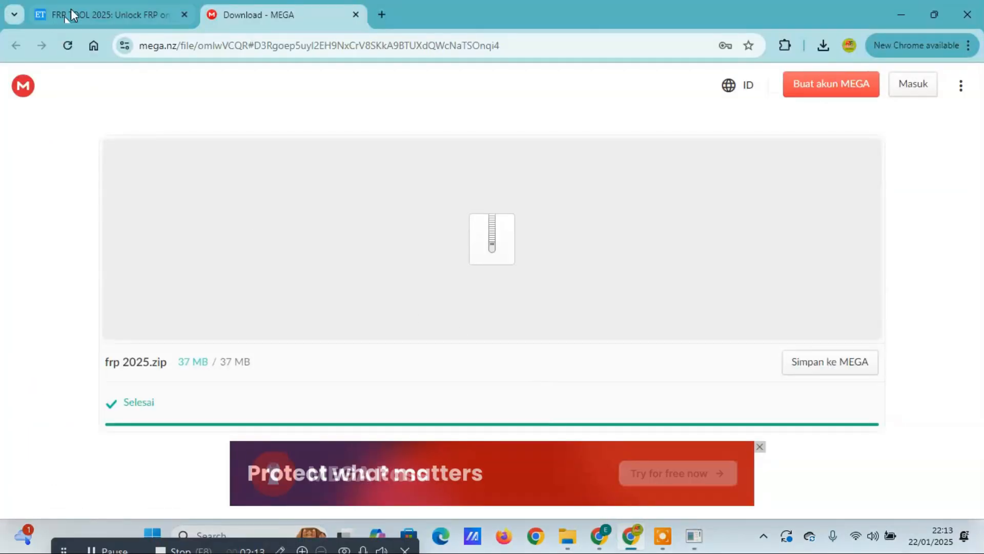
Return to the ervitechno blog post and follow its SUBSCRIBE MY CHANNEL YouTube badge
left_click(106, 14)
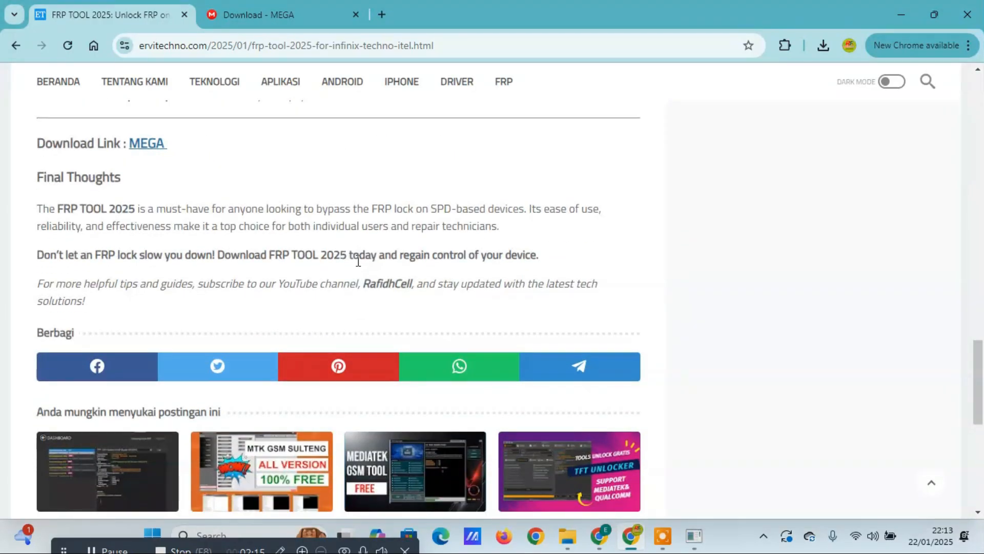
scroll("up", 3)
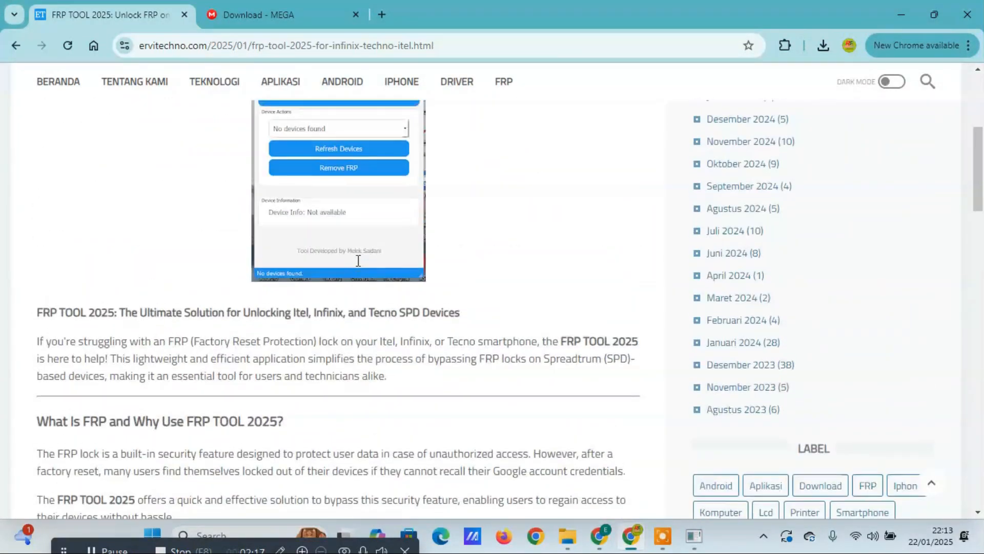
scroll("up", 3)
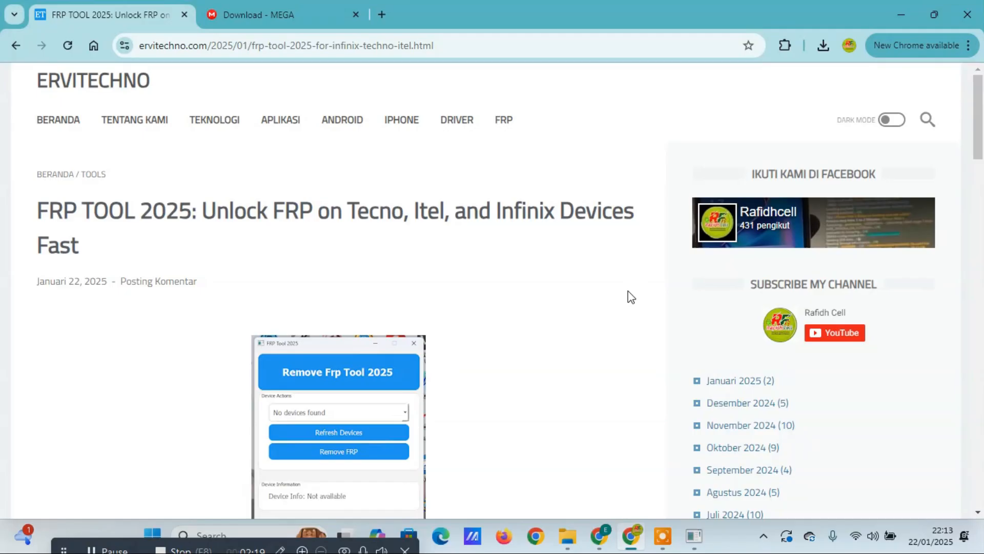
mouse_move(841, 336)
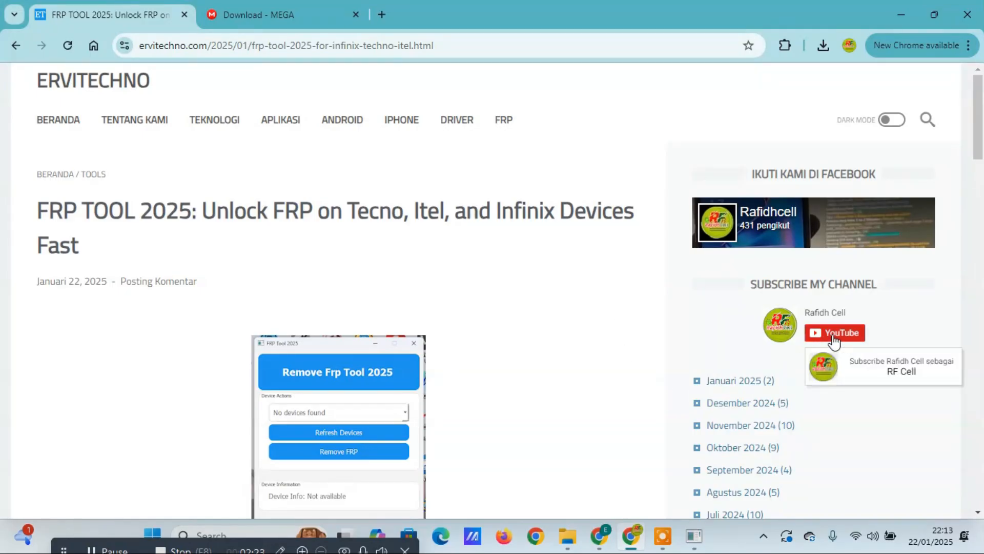
left_click(834, 333)
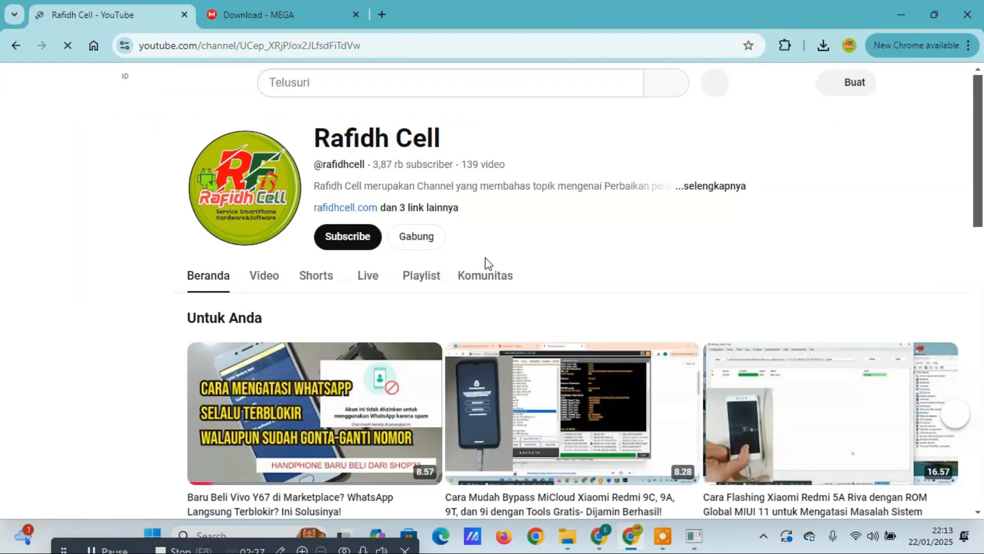
Subscribe to the Rafidh Cell channel and confirm in the dialog
left_click(347, 237)
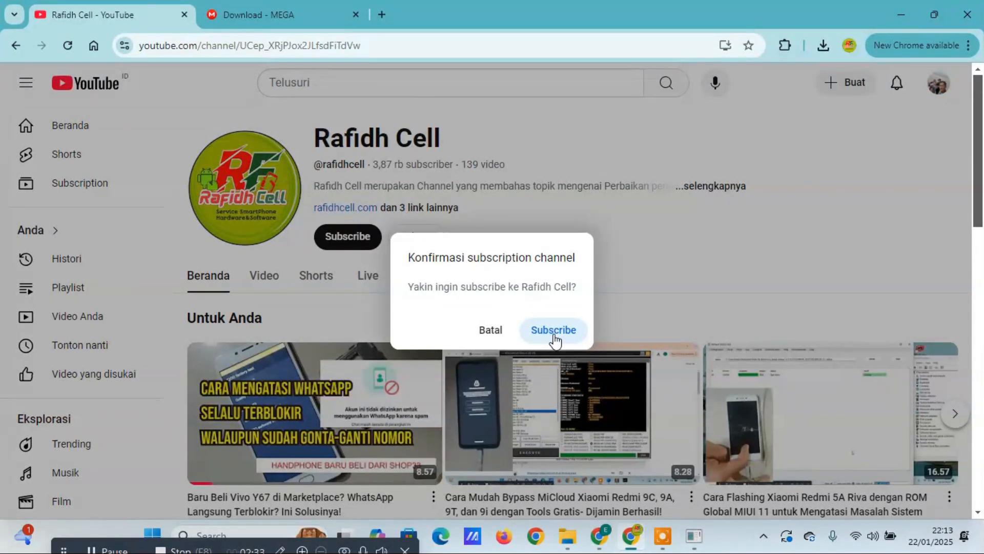
left_click(553, 330)
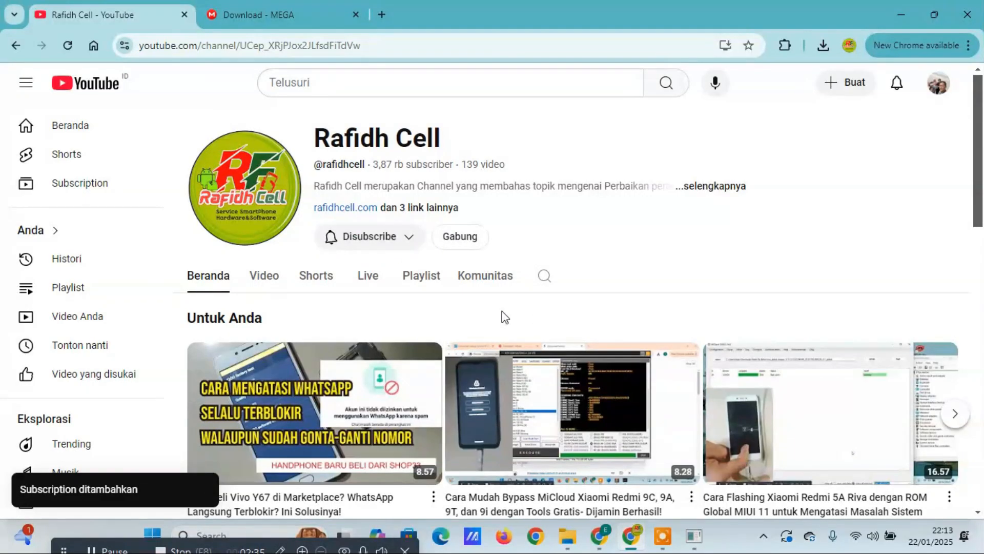
mouse_move(278, 126)
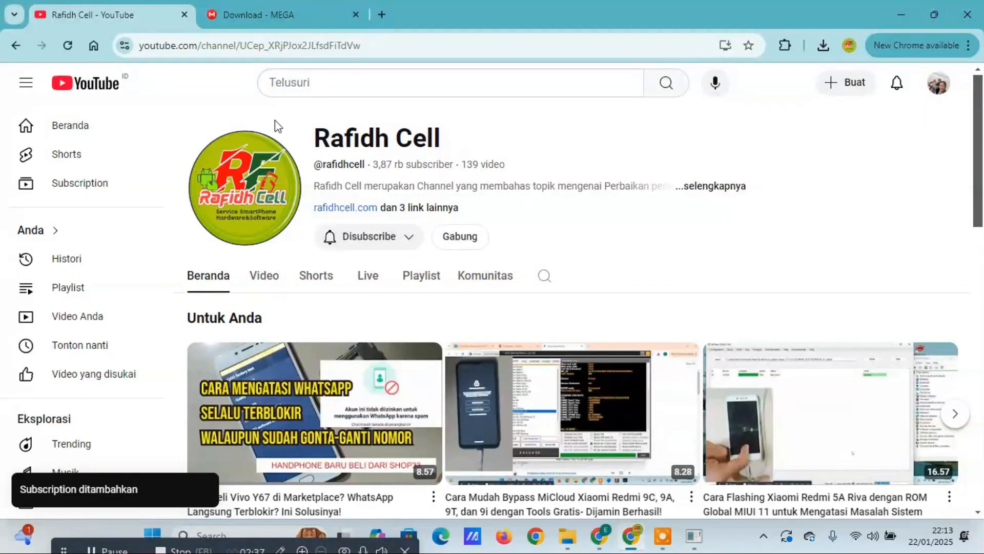